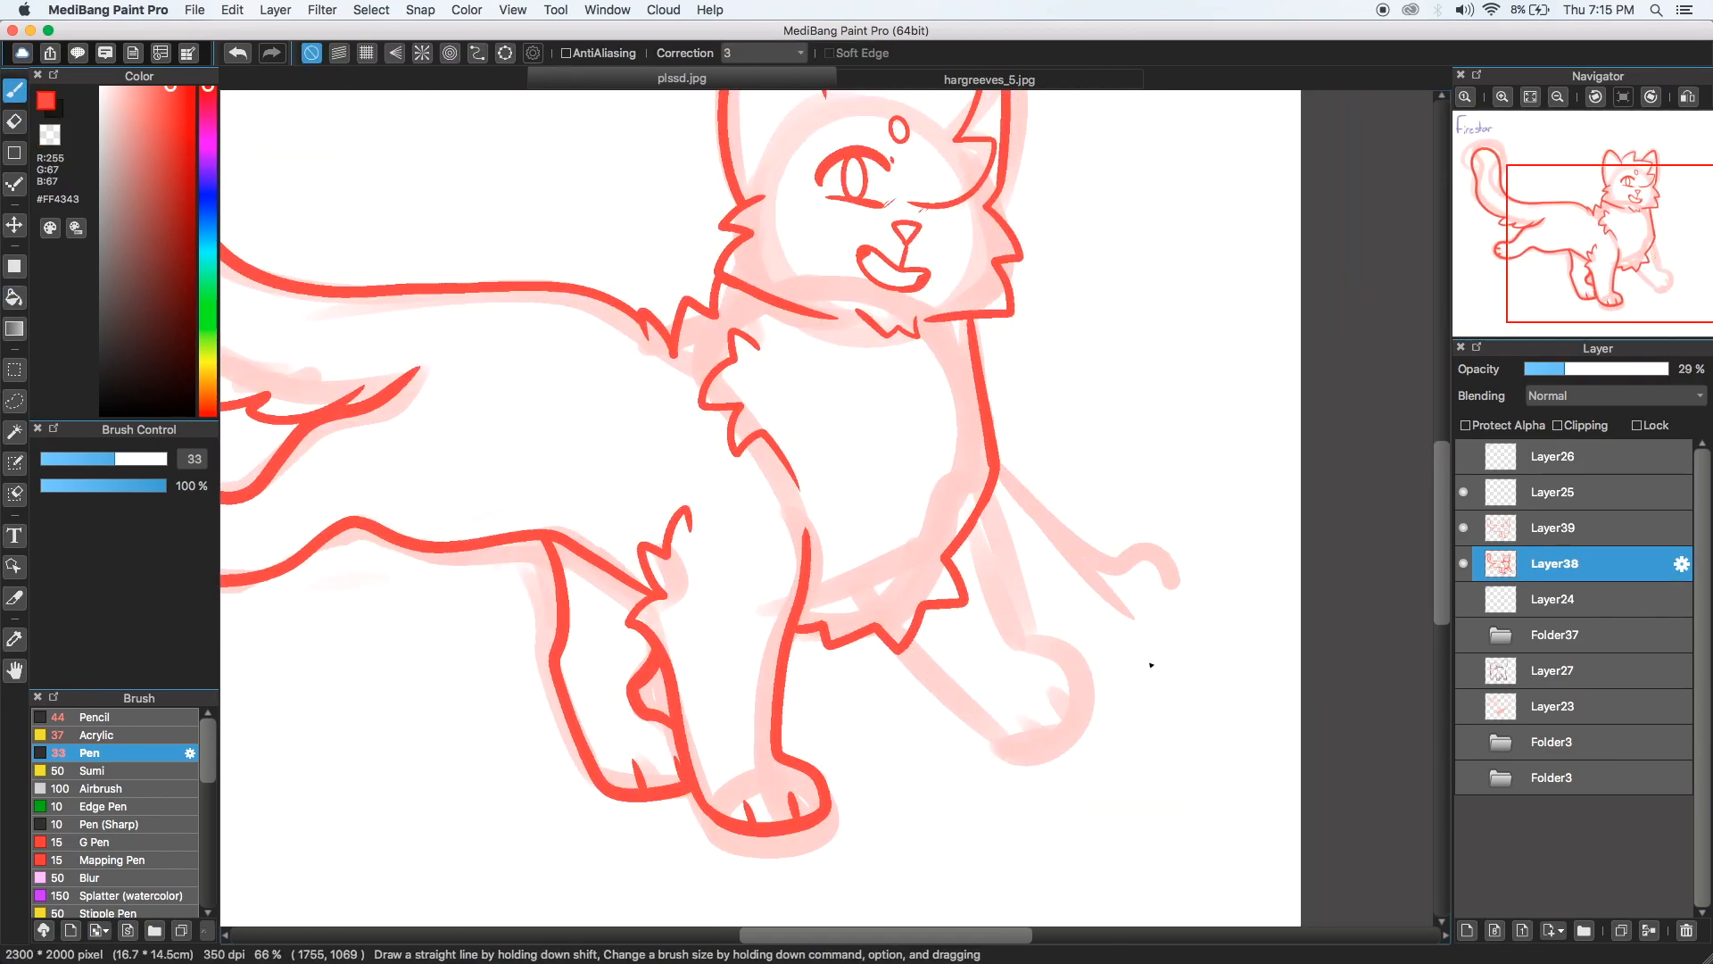
- Add a red sketch stroke to the walking cat on Layer38 with the Pen brush
click(1551, 528)
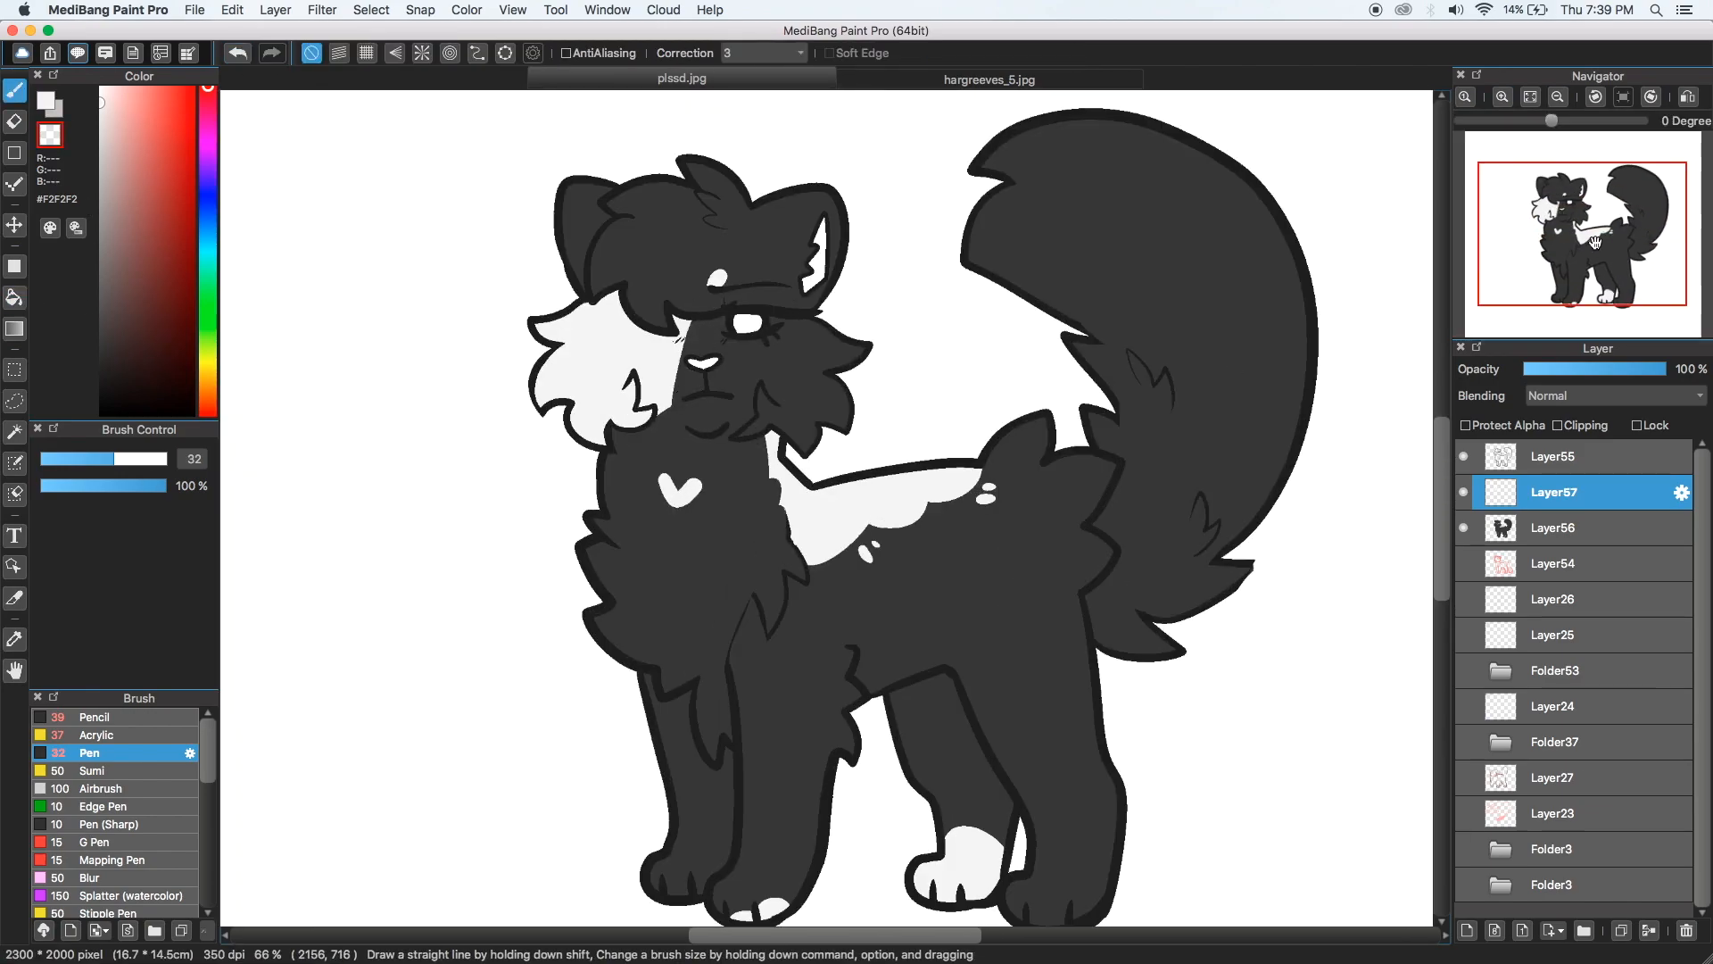
- Scroll the canvas to review the flat-coloured grey cat with white markings
scroll(down, 3)
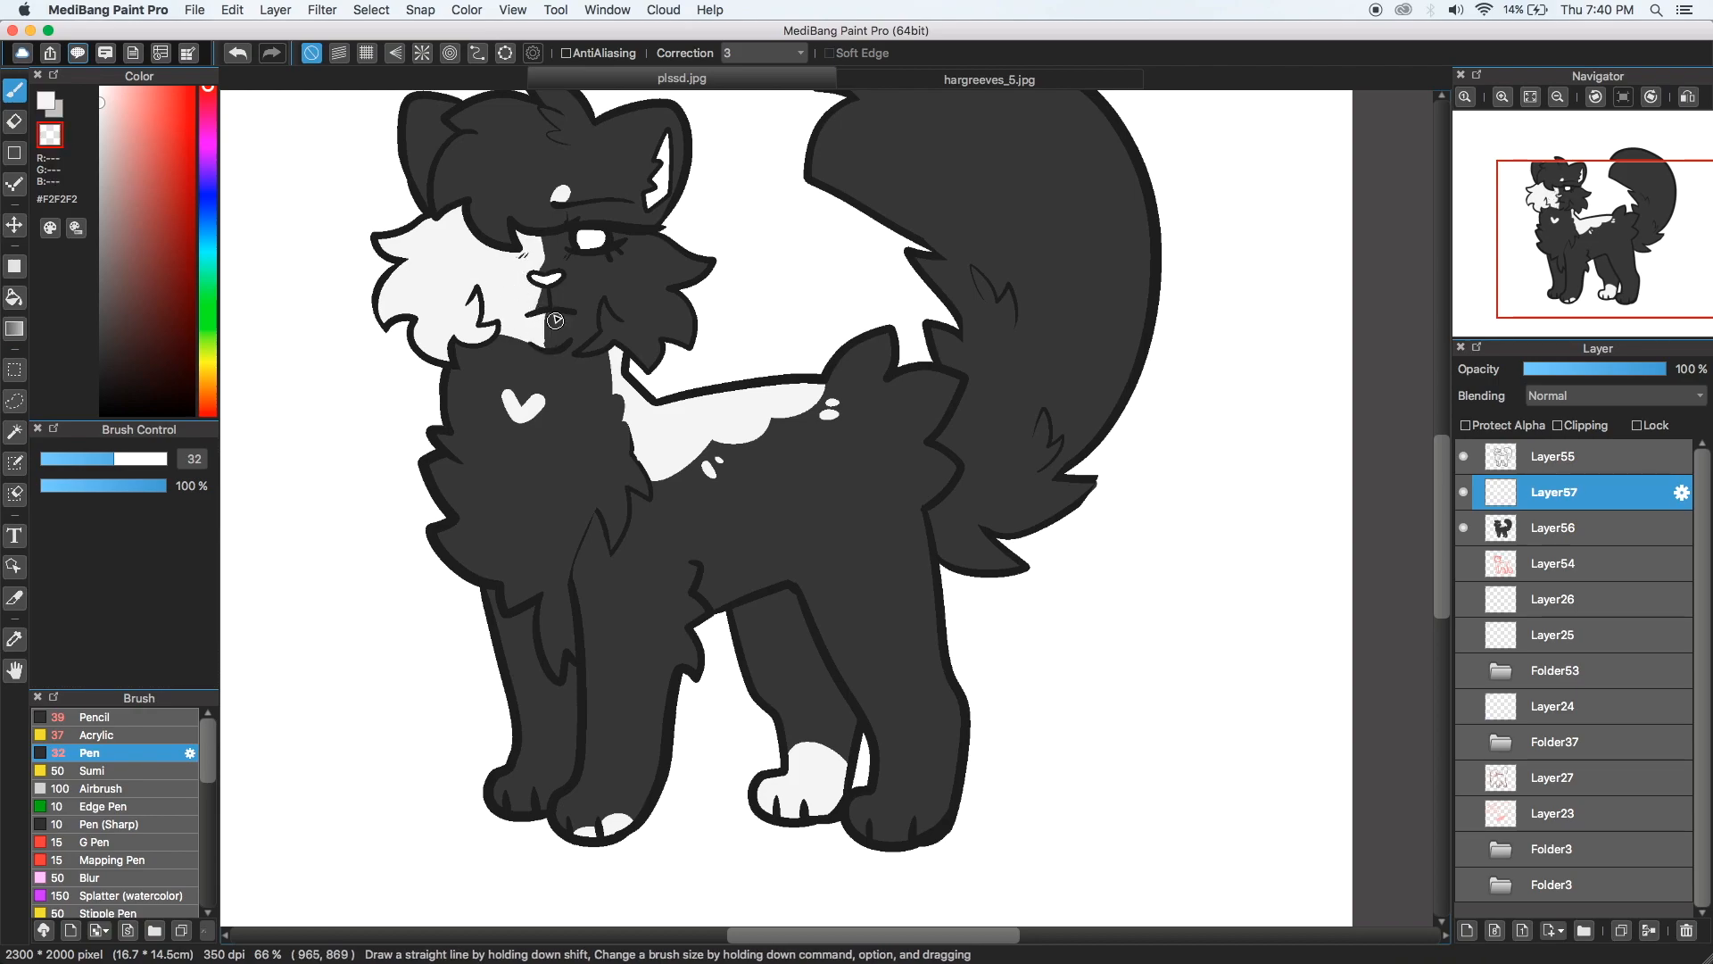